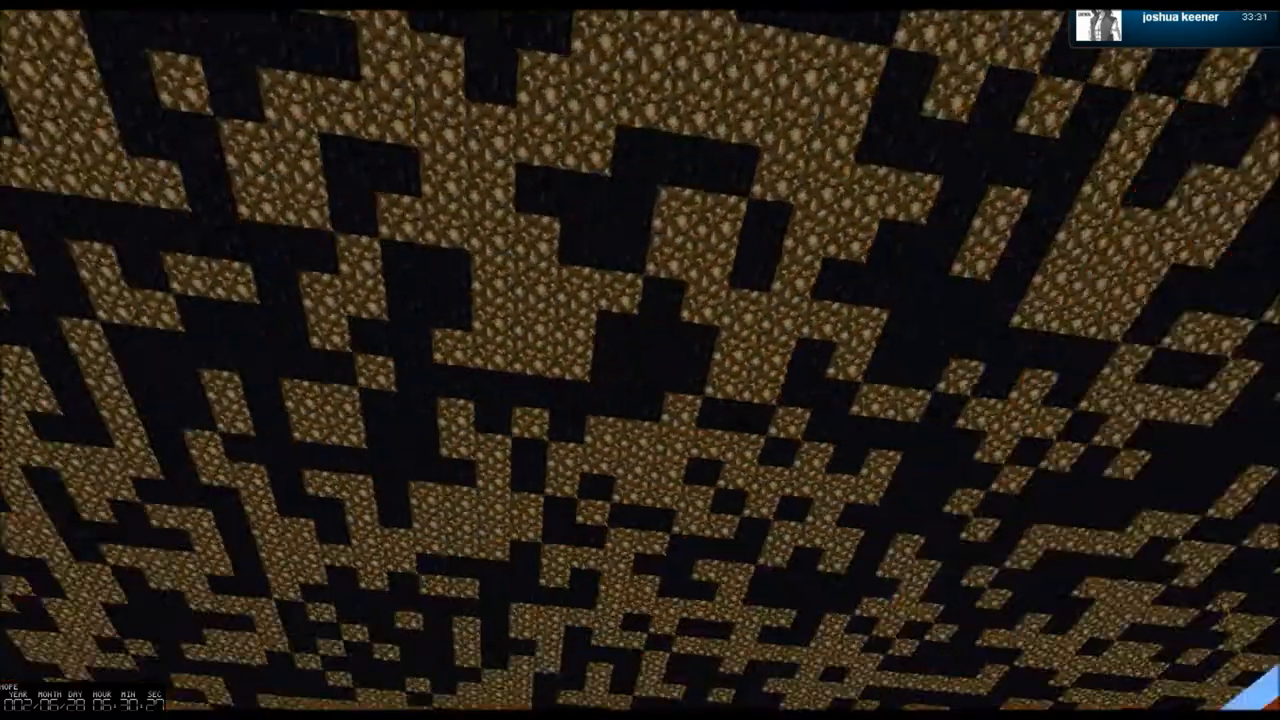
mouse_move(640, 360)
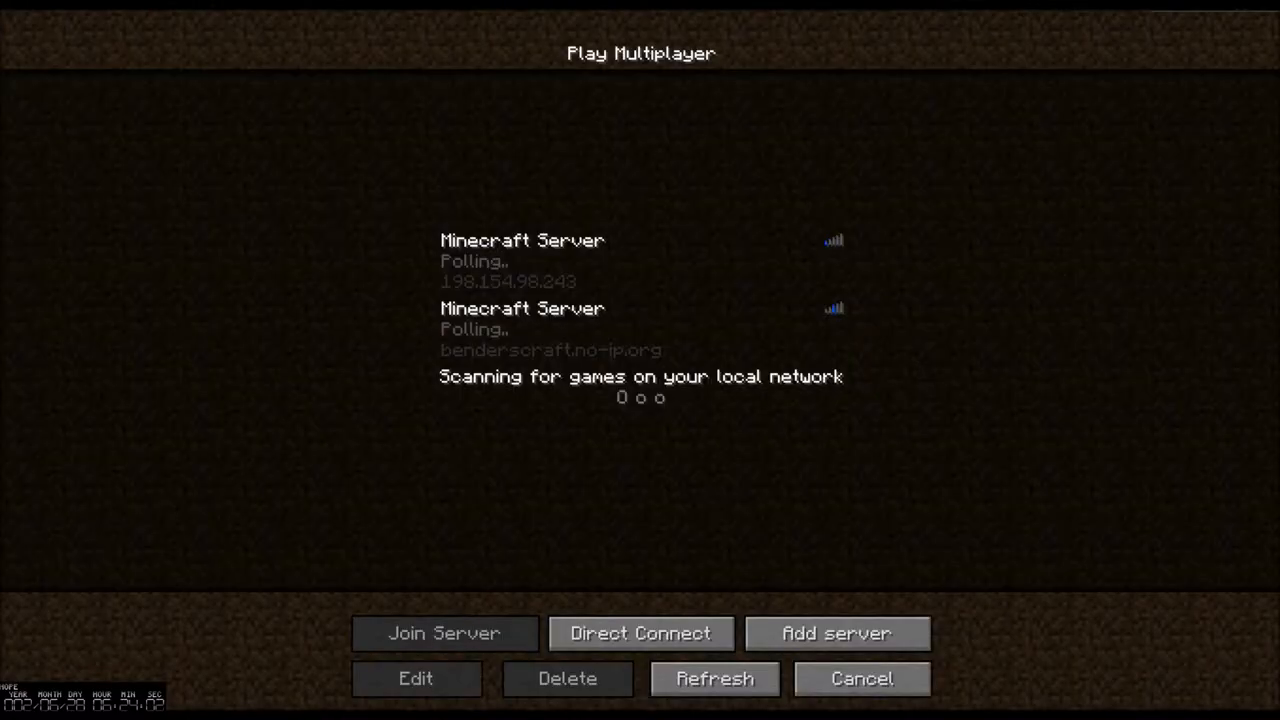
Switch from the Minecraft multiplayer list to the Multicraft View Server page in Firefox
click(640, 260)
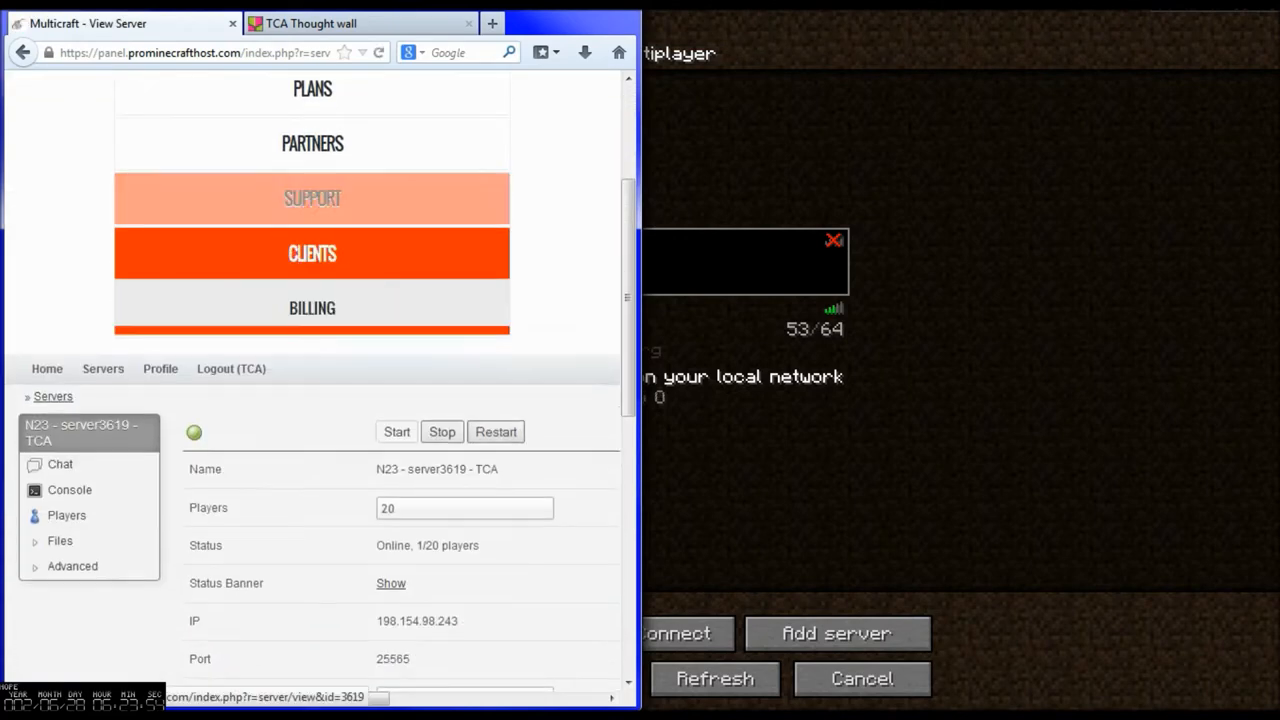
Select the 'N23 - server3619 - TCA' entry under Servers and view its status panel
scroll(down, 3)
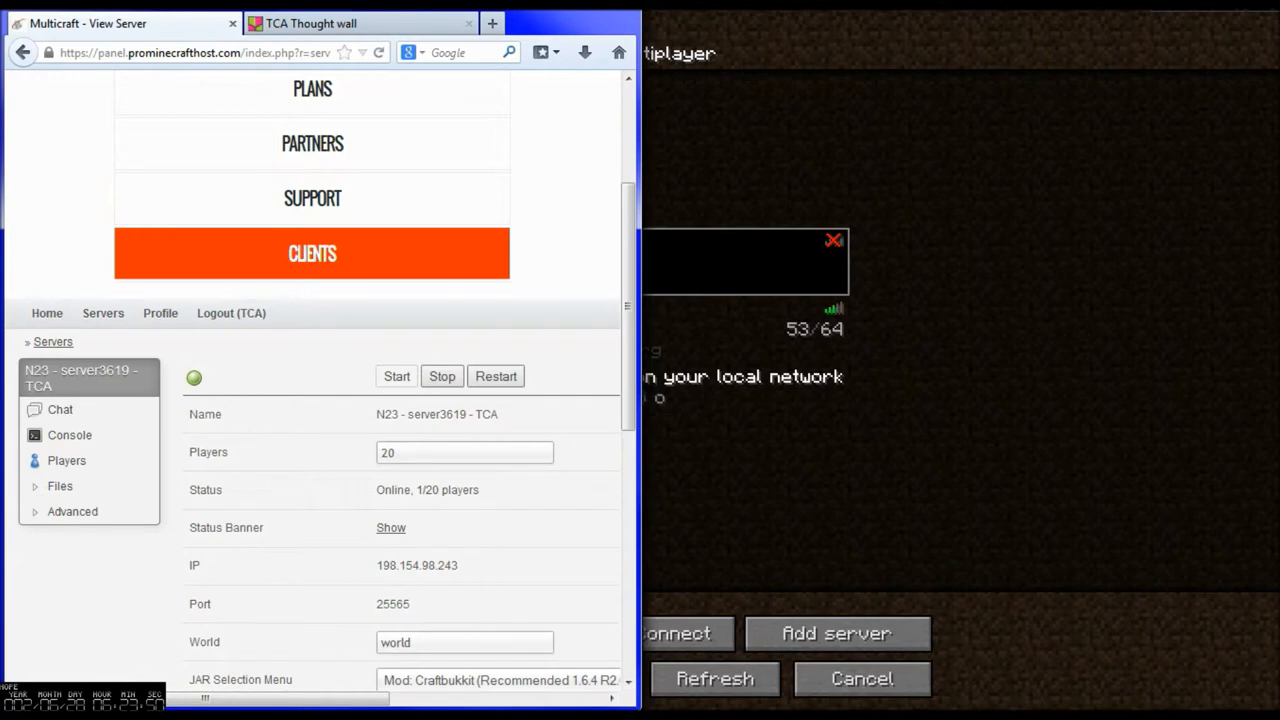
click(441, 376)
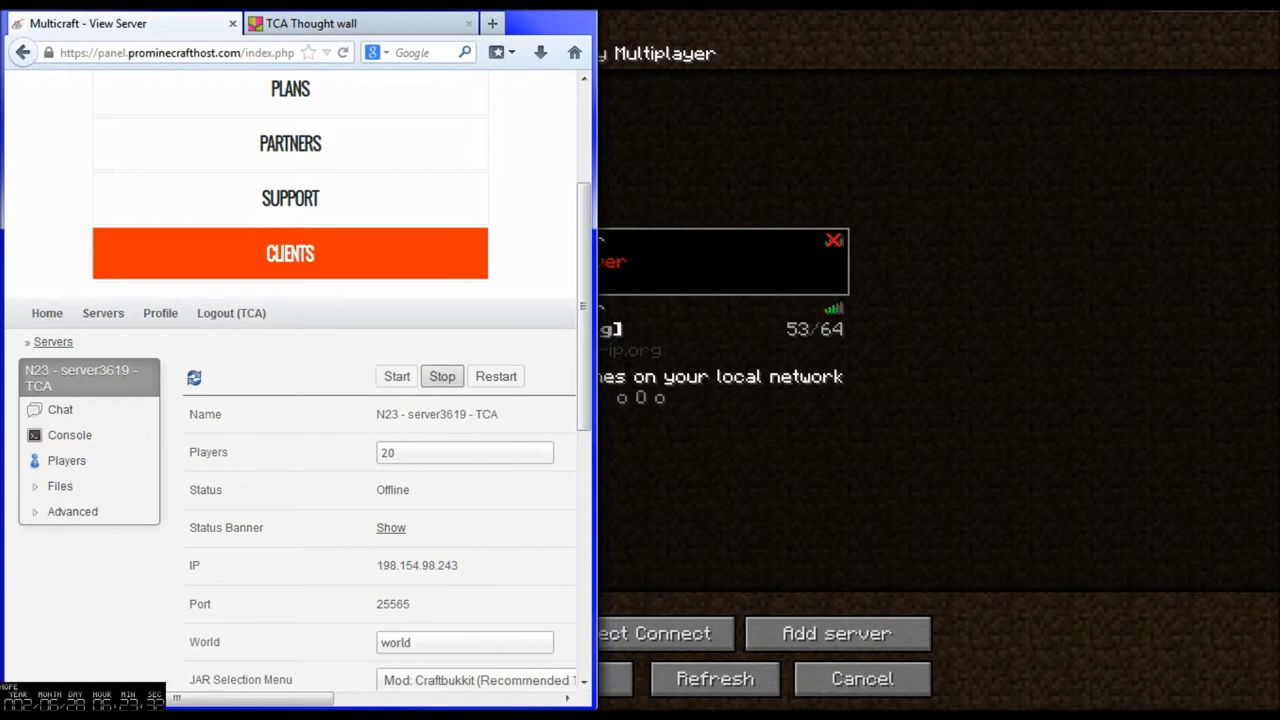
scroll(down, 3)
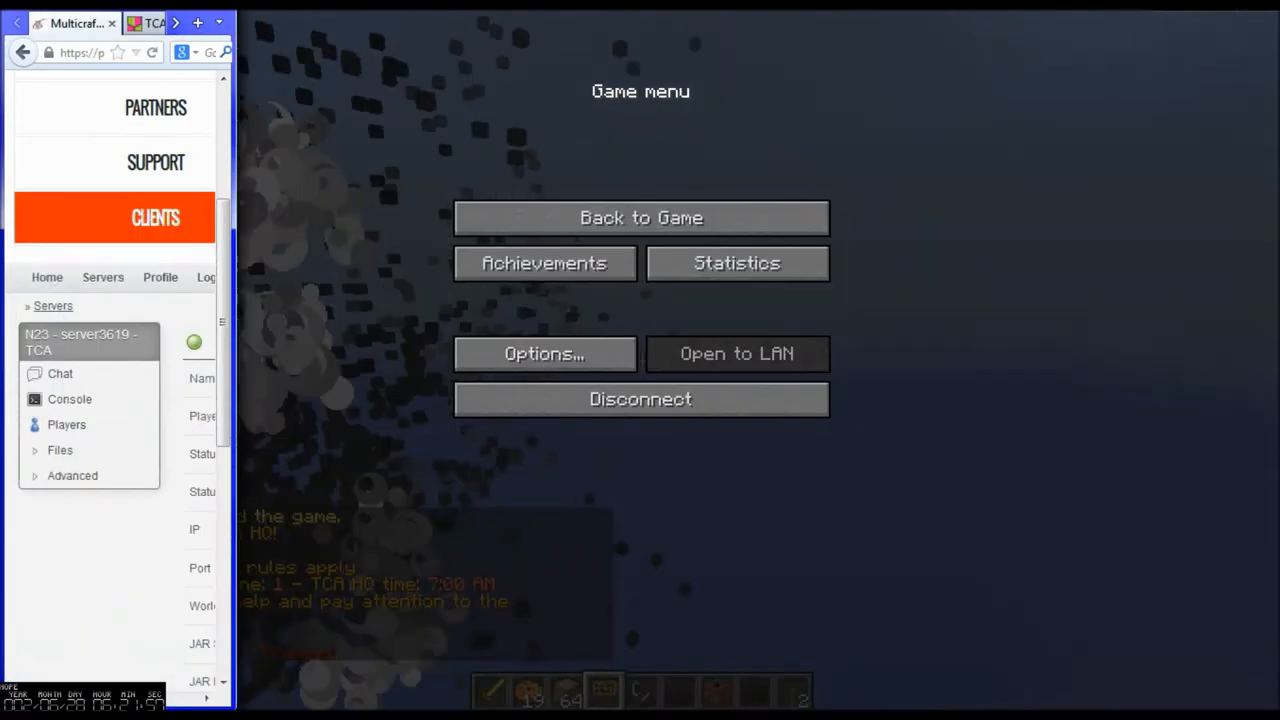
click(640, 217)
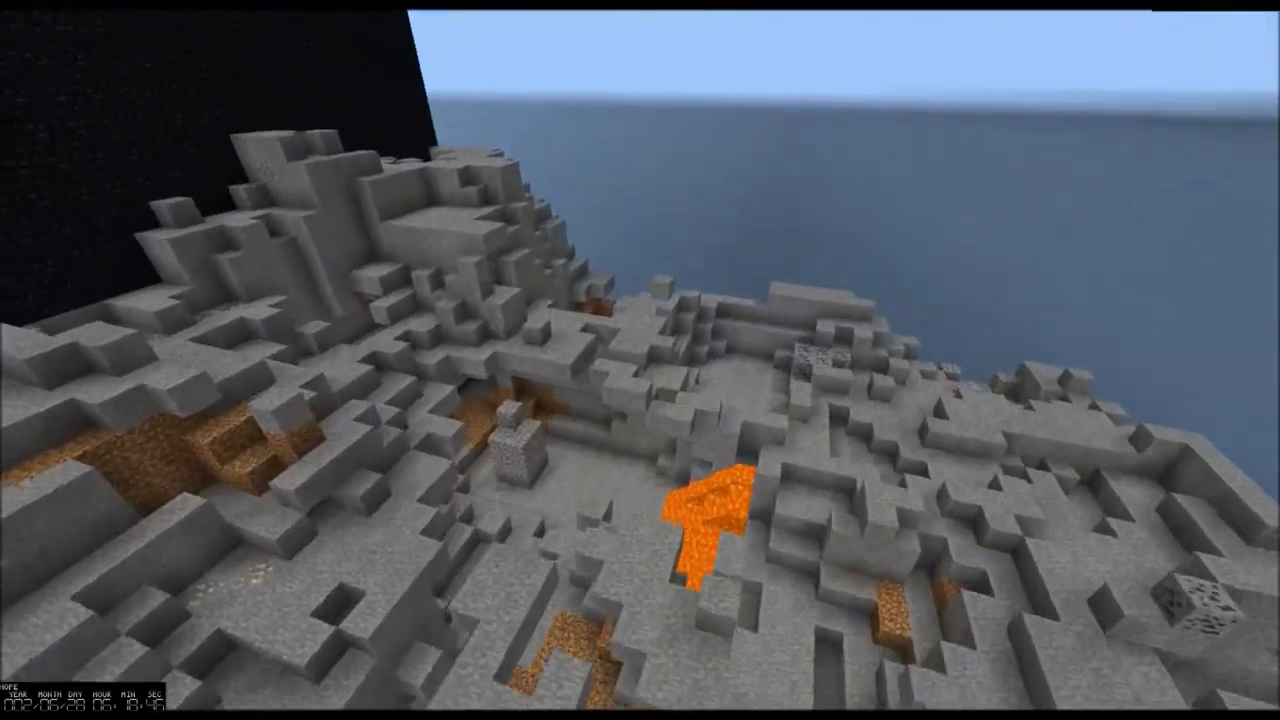
mouse_move(640, 360)
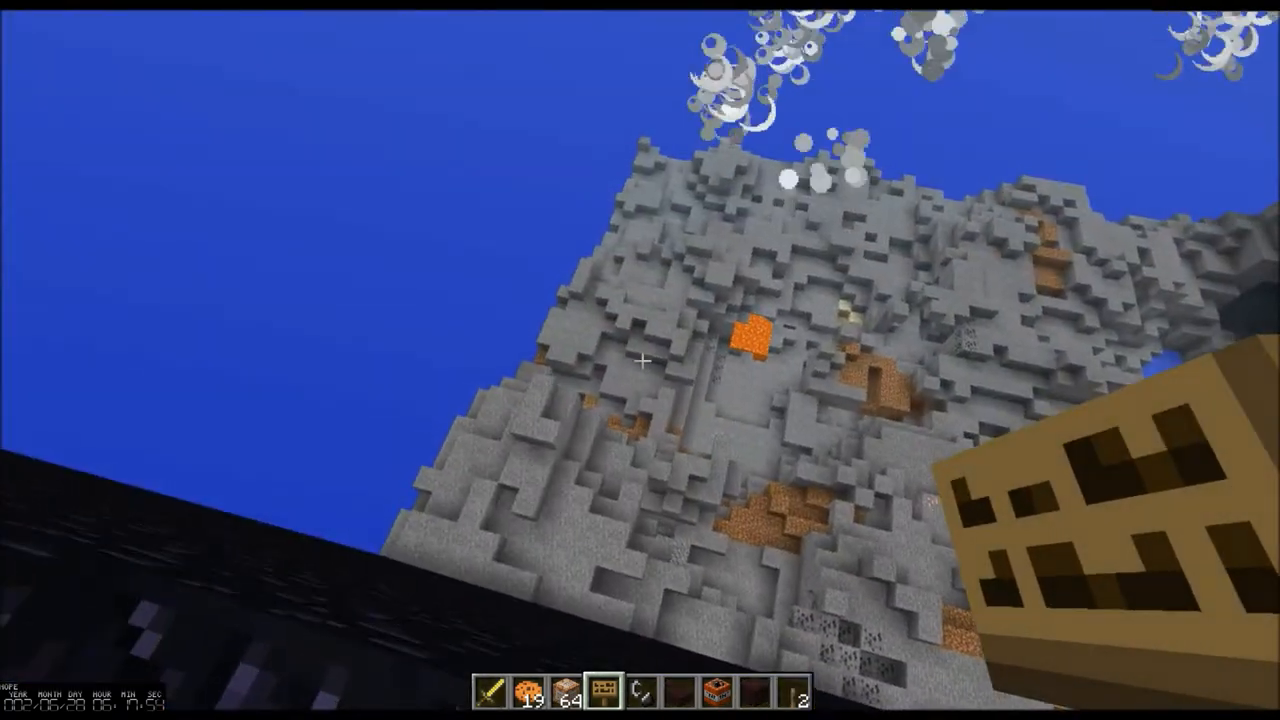
mouse_move(640, 360)
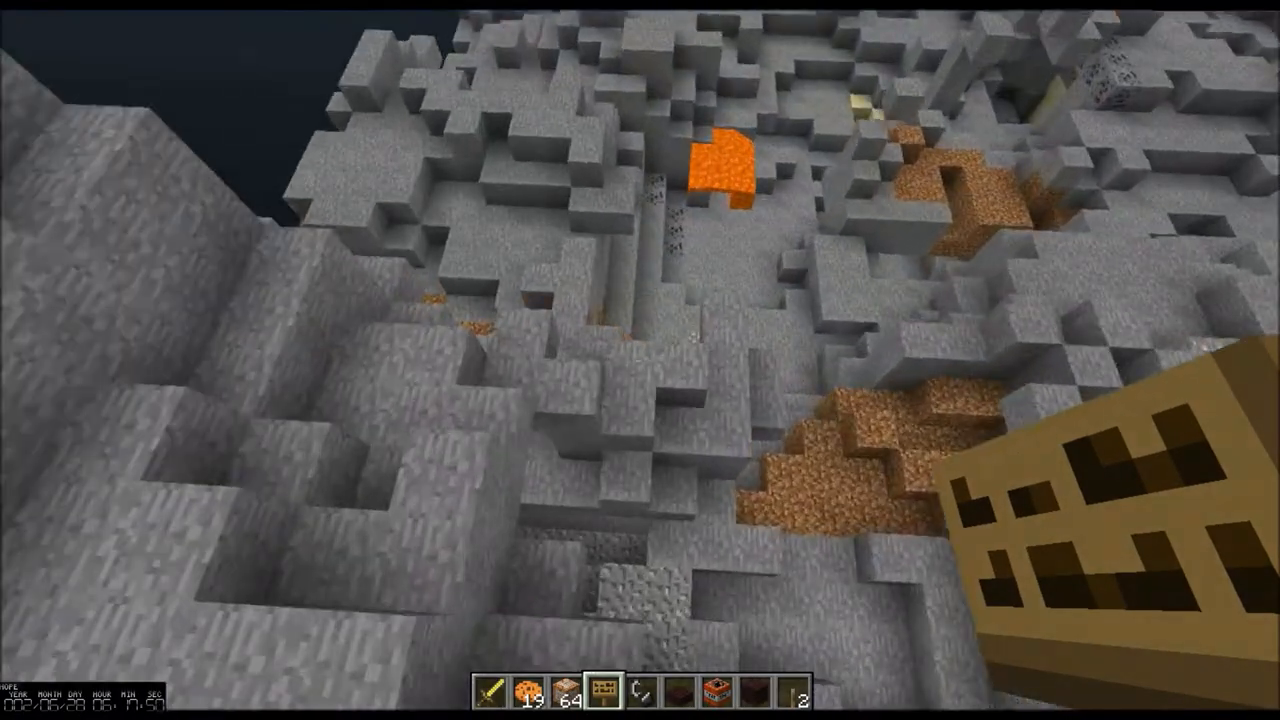
mouse_move(640, 360)
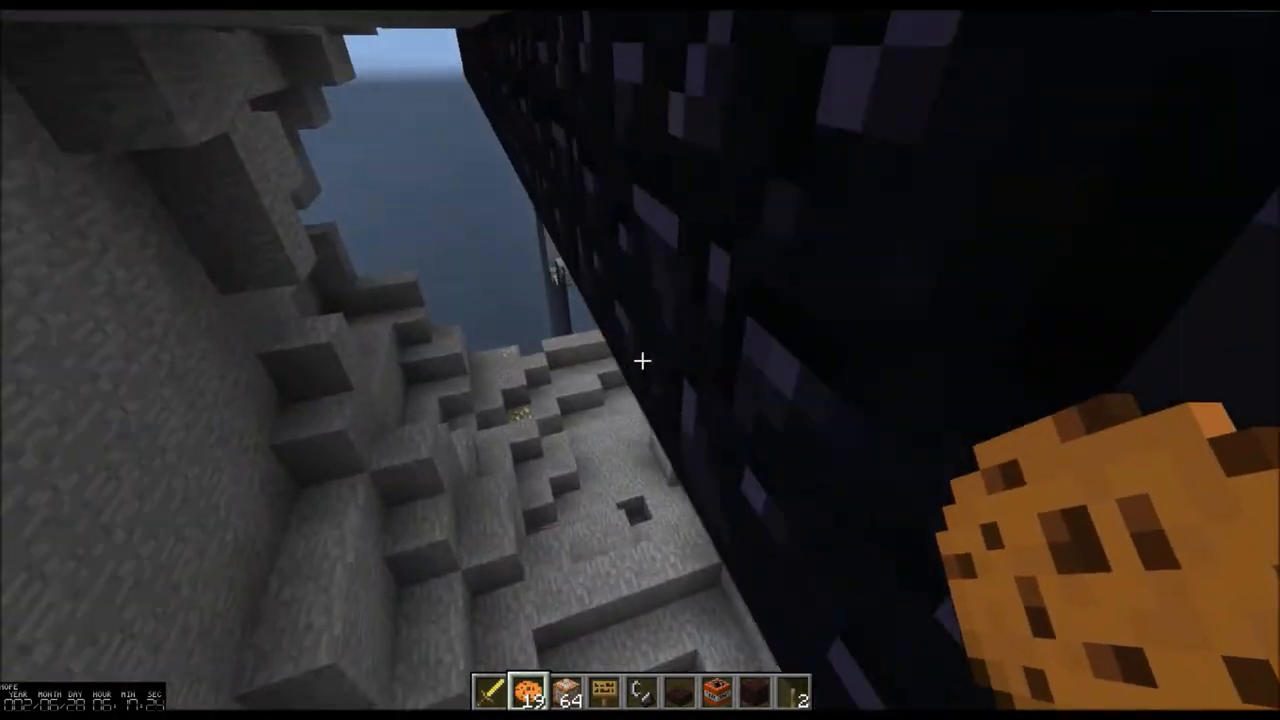
mouse_move(640, 360)
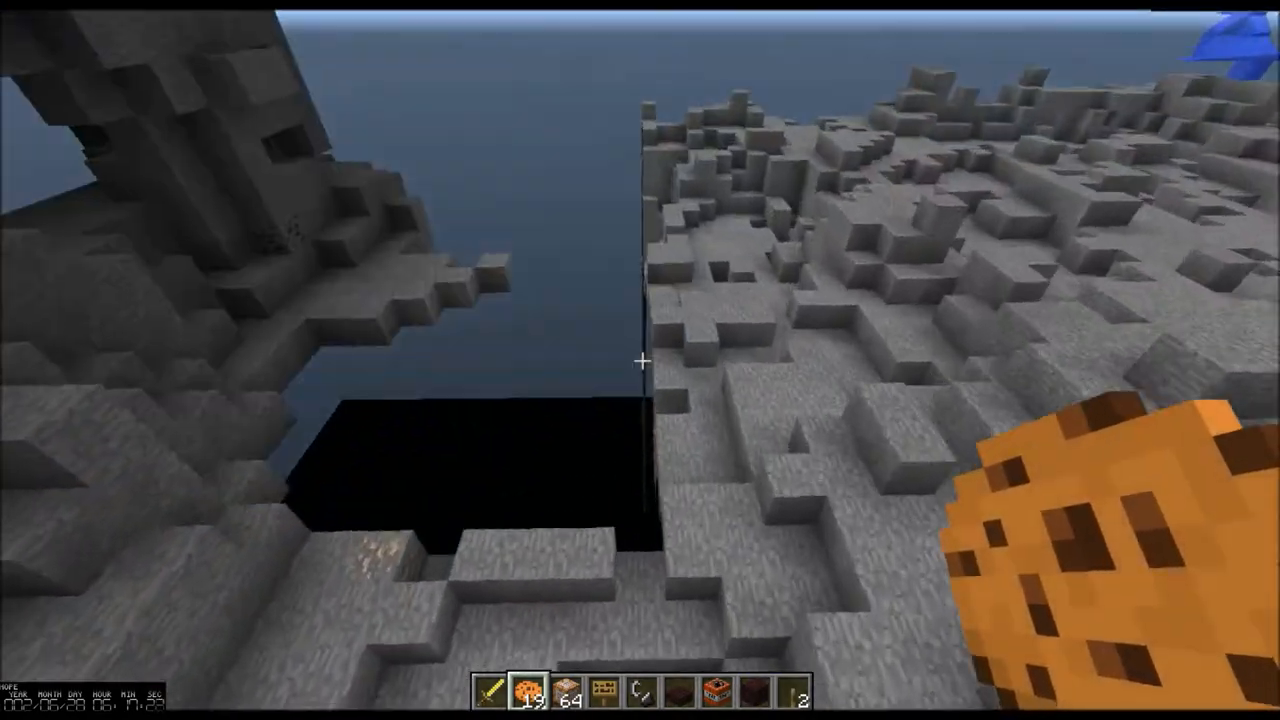